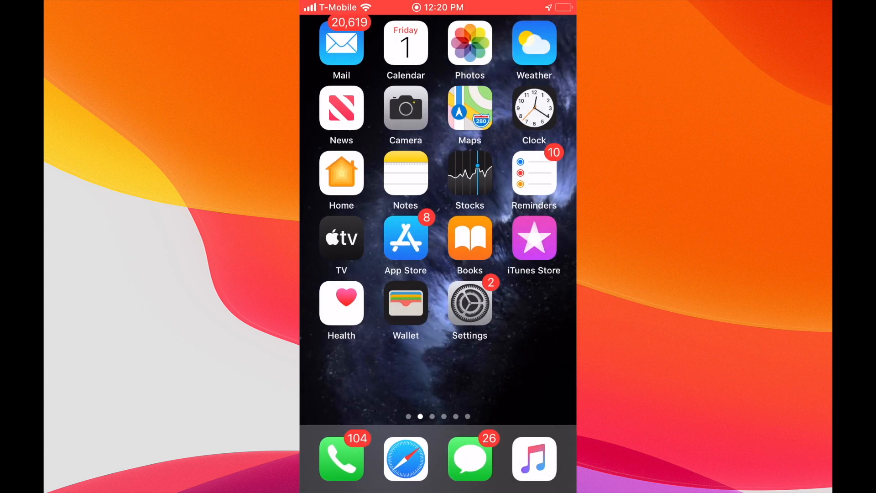
Leave the browser, then switch Date & Time to Set Automatically, replacing the wrong 2038 date
left_click(405, 458)
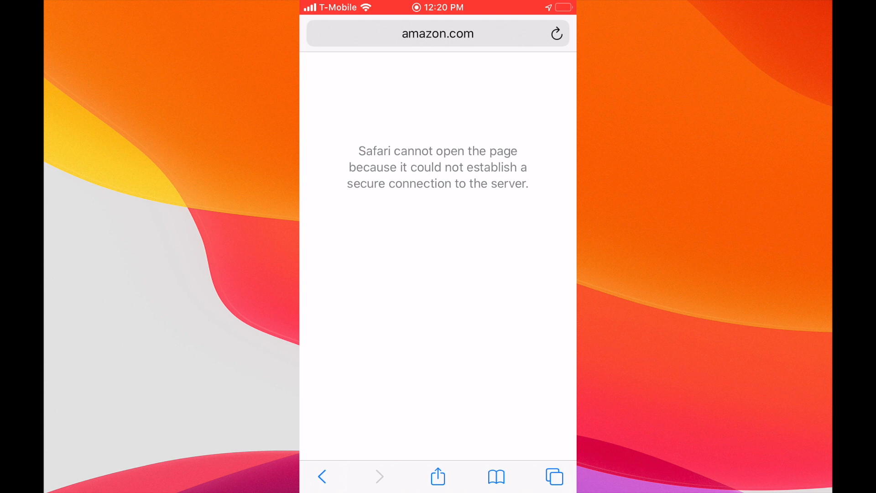
key("home")
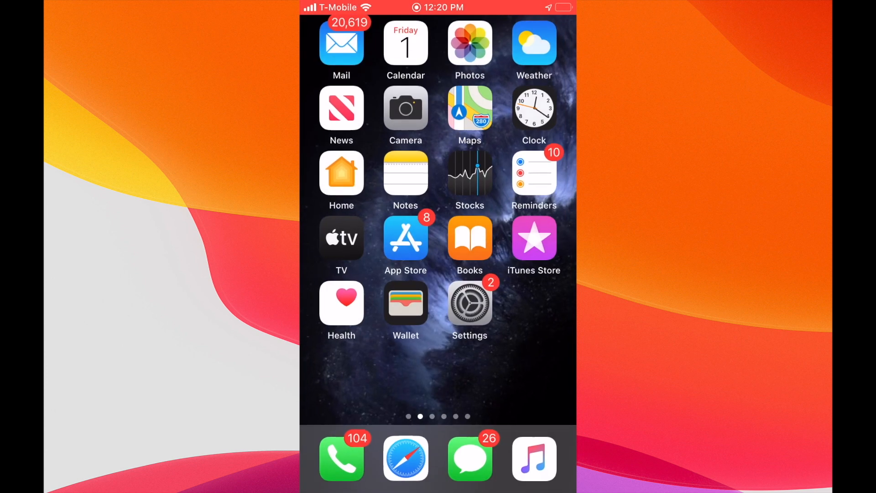
left_click(469, 303)
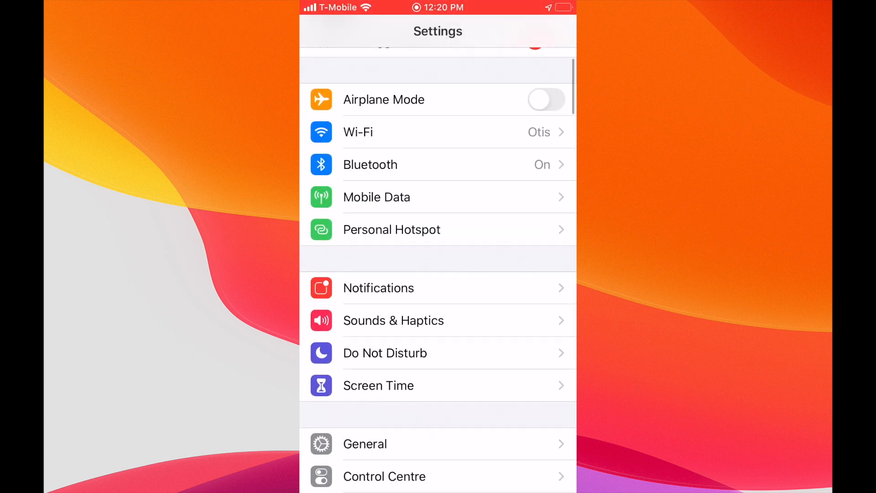
scroll("up", 3)
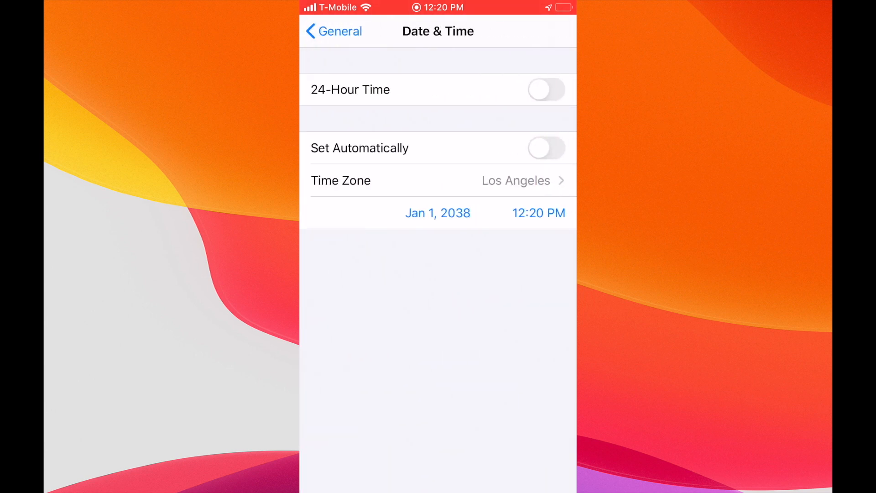
left_click(546, 148)
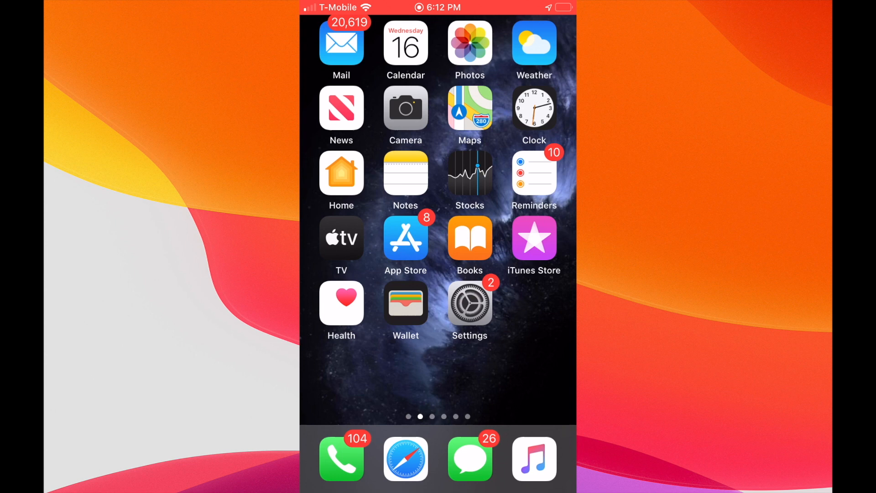
left_click(405, 459)
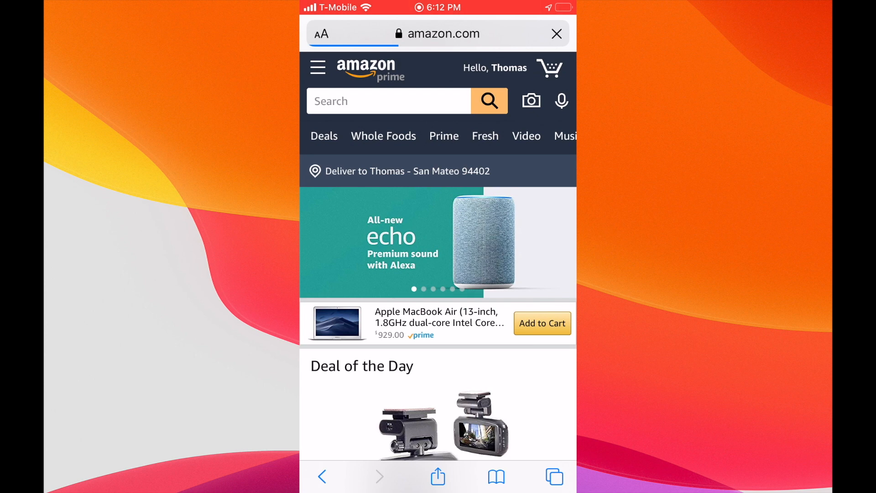
key("home")
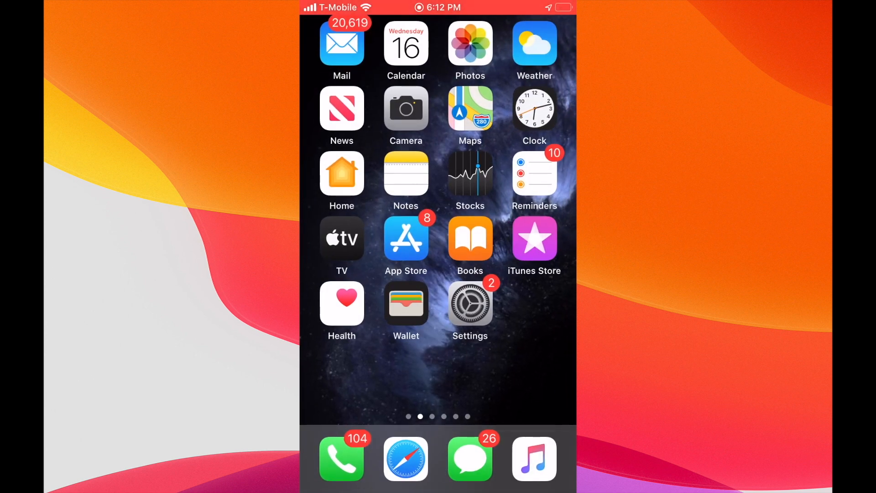
View the connected Otis Wi-Fi network's details and its IPv4 configuration
left_click(469, 303)
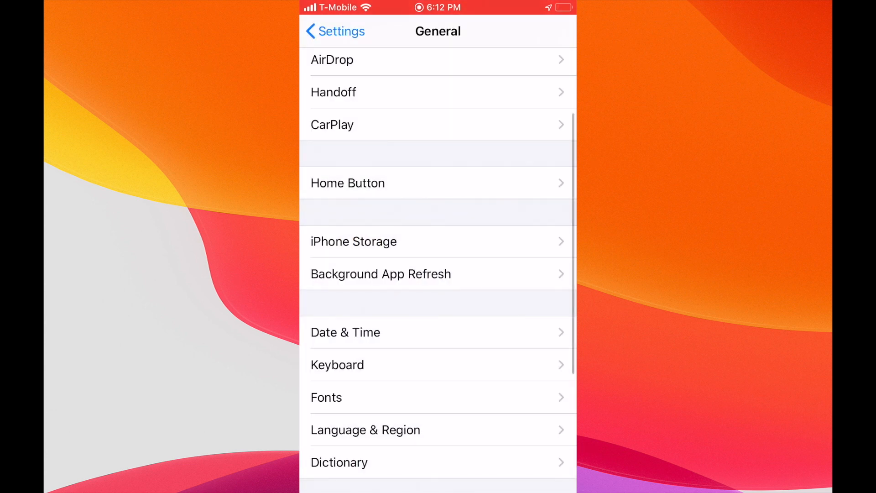
left_click(334, 31)
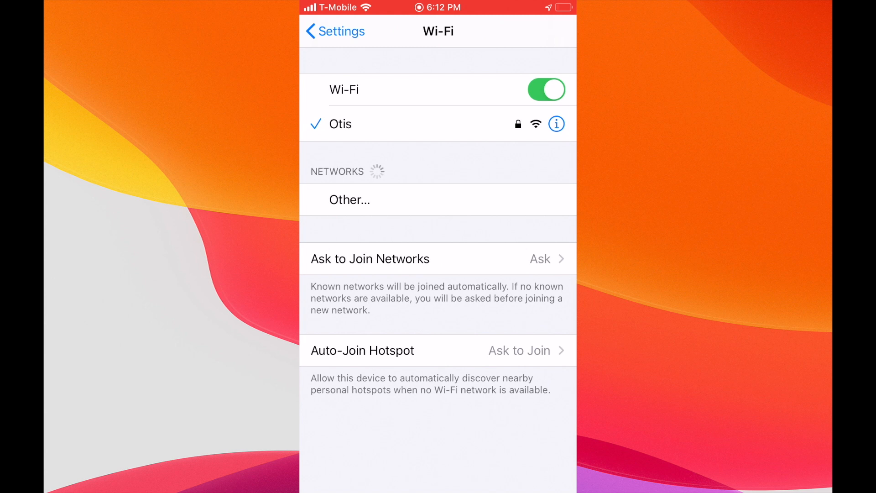
left_click(557, 123)
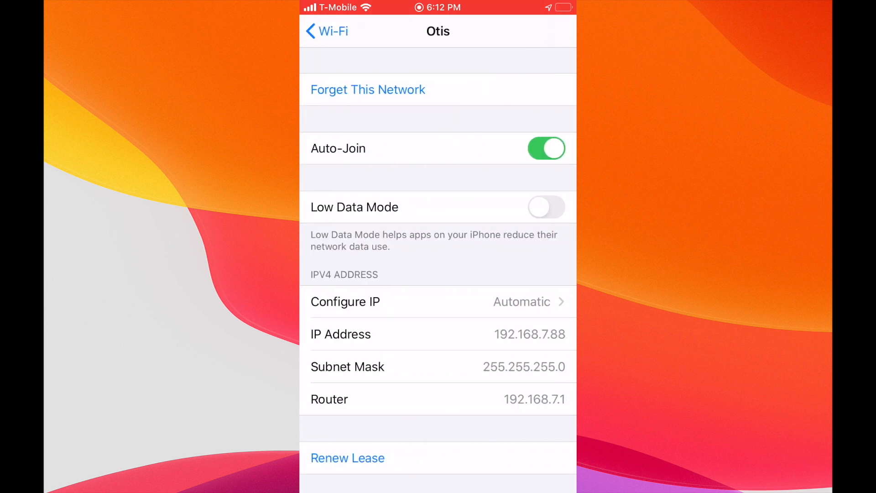
scroll("down", 3)
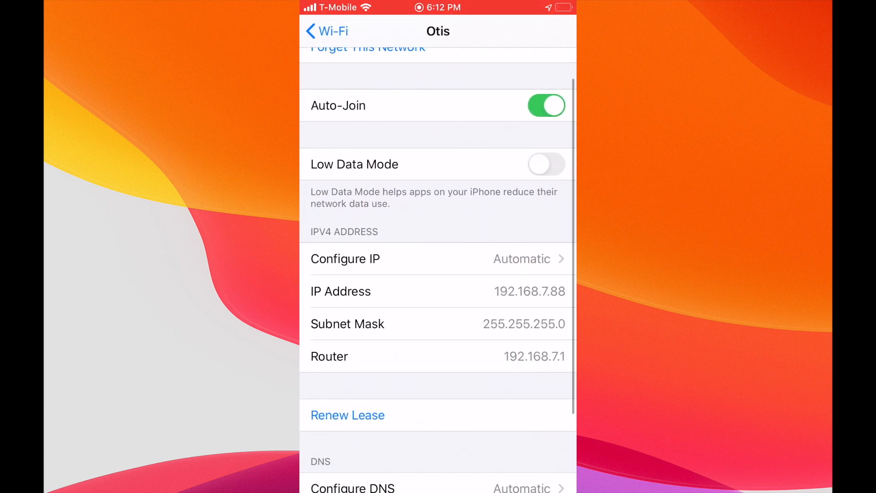
left_click(437, 258)
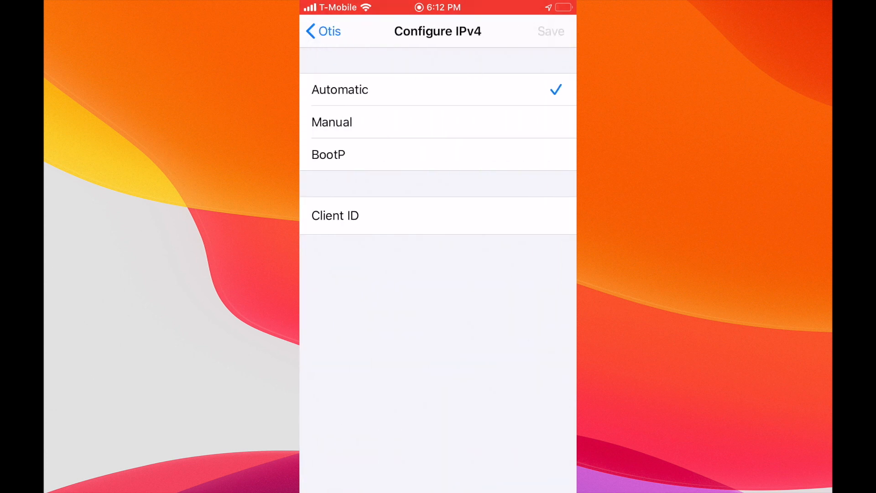
left_click(322, 31)
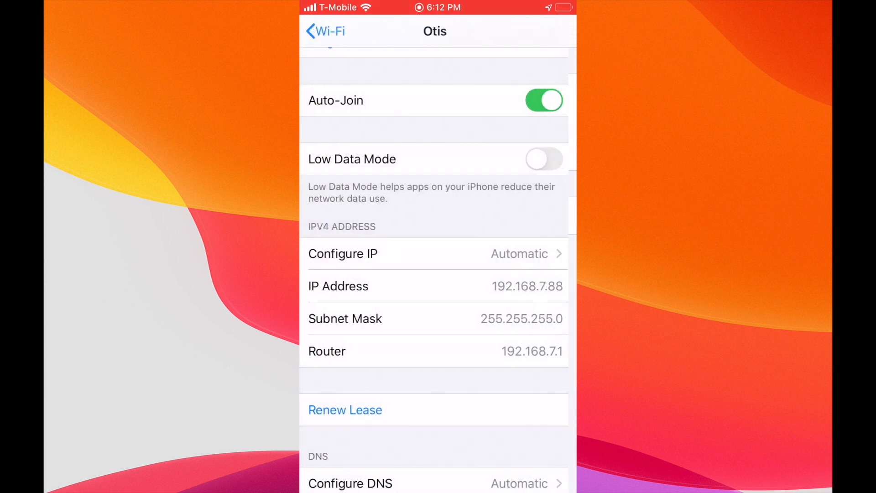
Renew the Otis network's DHCP lease, confirm it, and return to the home screen
left_click(345, 410)
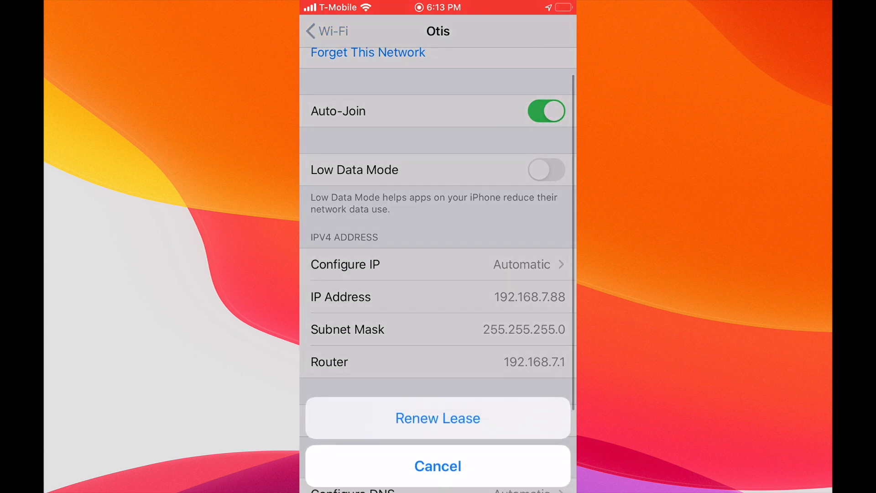
left_click(437, 466)
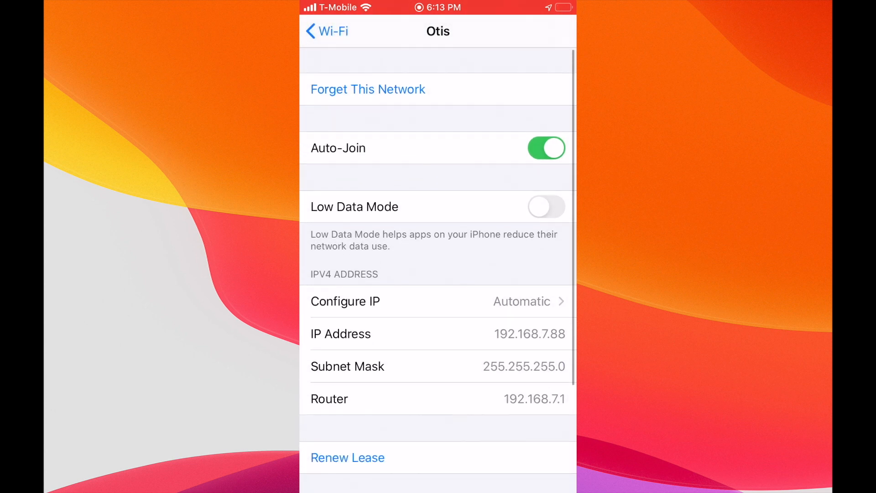
left_click(327, 32)
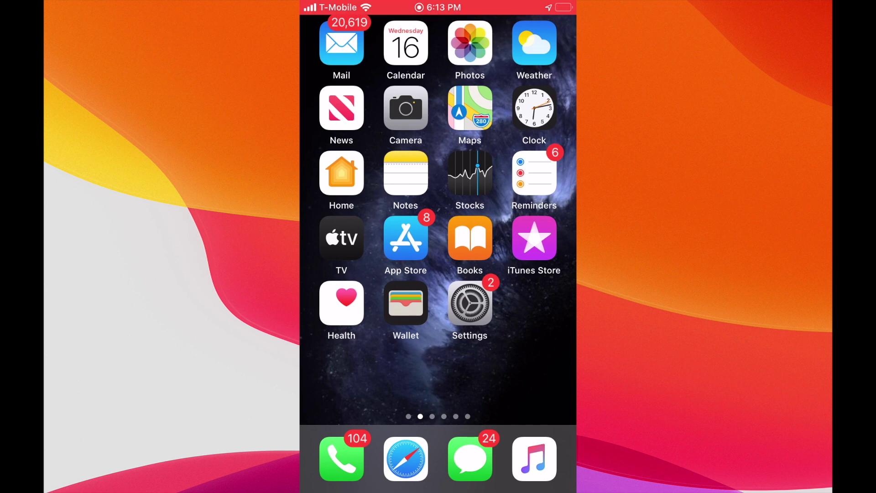
Choose Reset Network Settings under General > Reset, reaching the passcode prompt
left_click(469, 302)
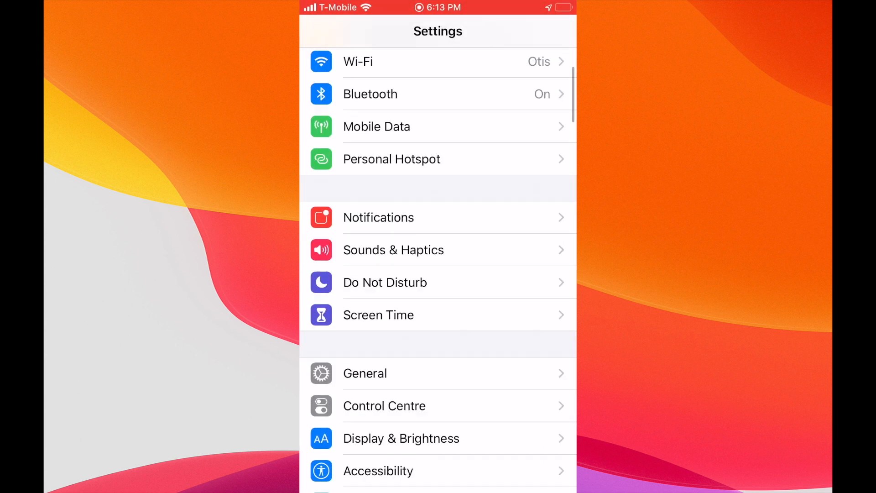
left_click(365, 373)
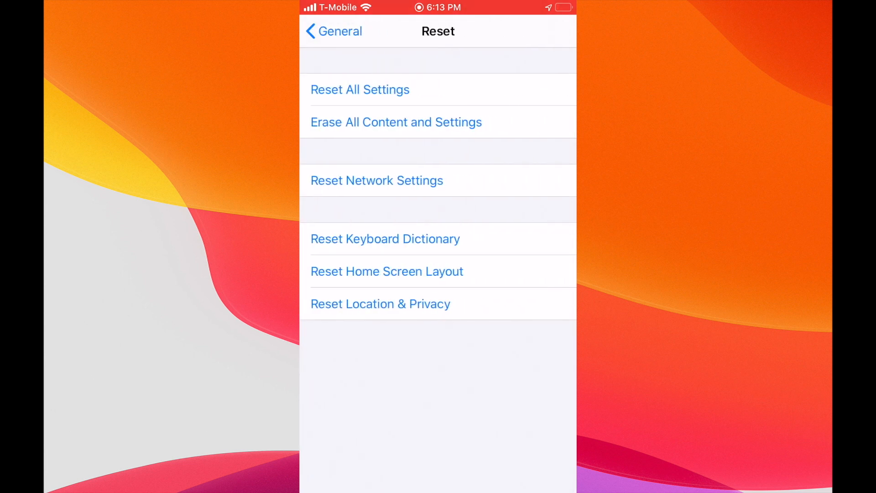
left_click(377, 180)
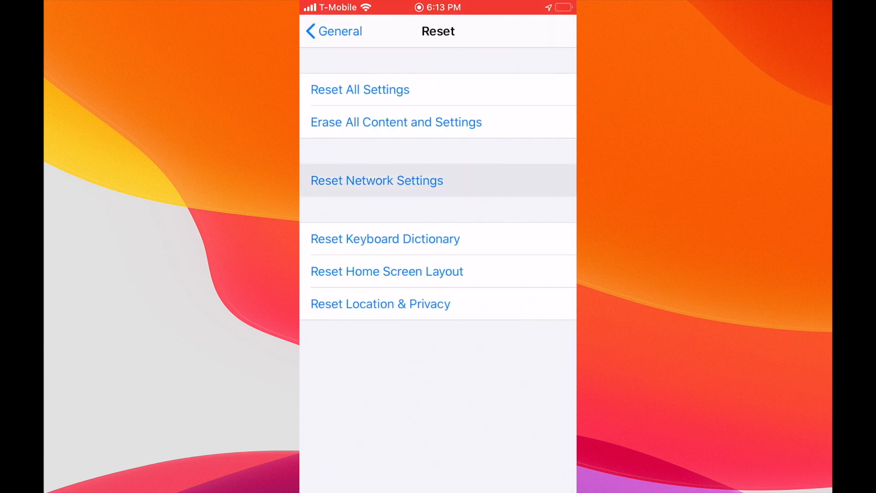
left_click(377, 180)
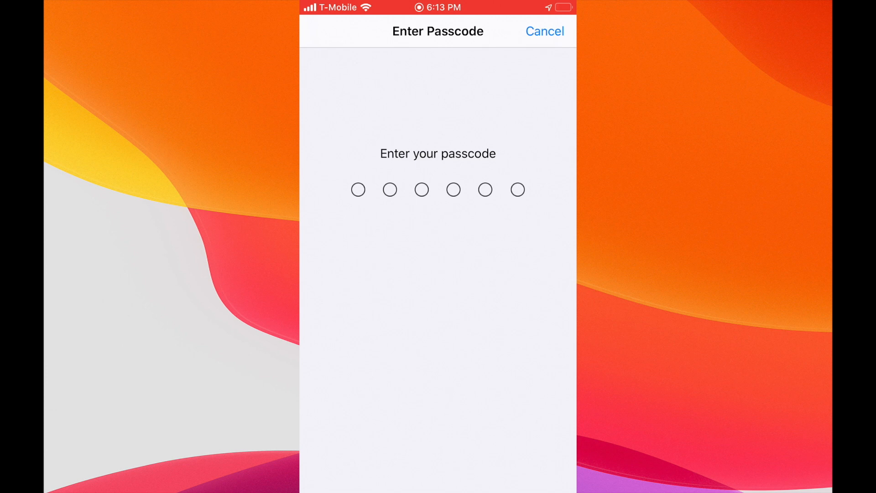